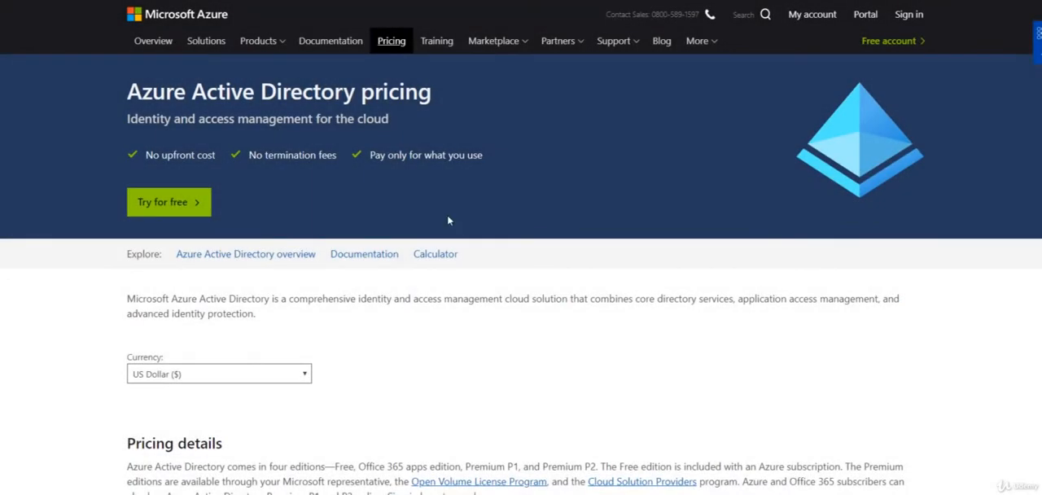
# Scroll the pricing page down to the Free, Office 365 apps, Premium P1 and P2 comparison table
pyautogui.scroll(-3)
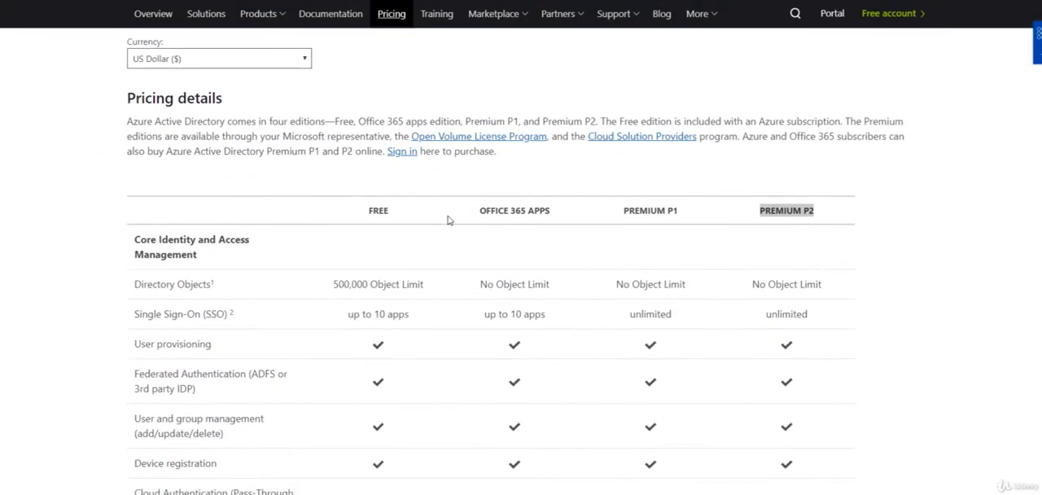
pyautogui.scroll(-3)
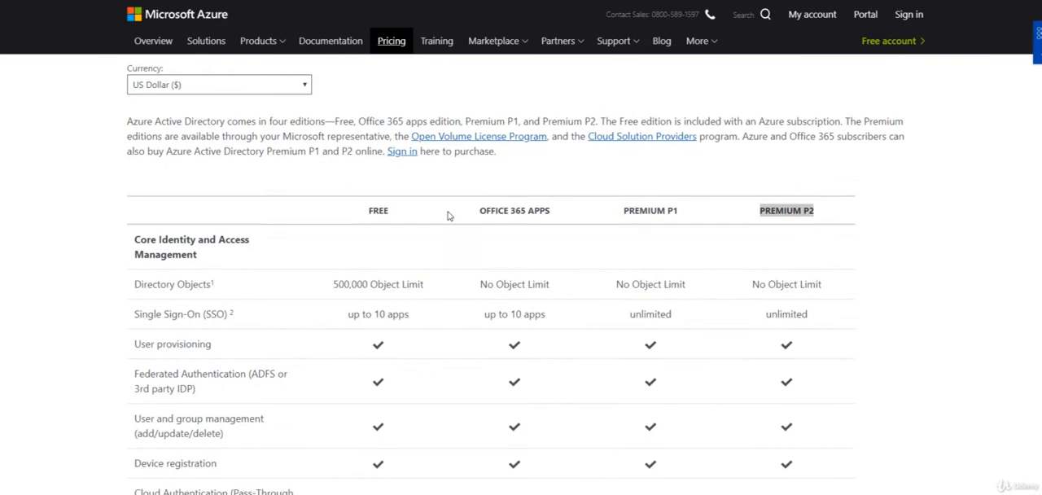
pyautogui.moveTo(446, 189)
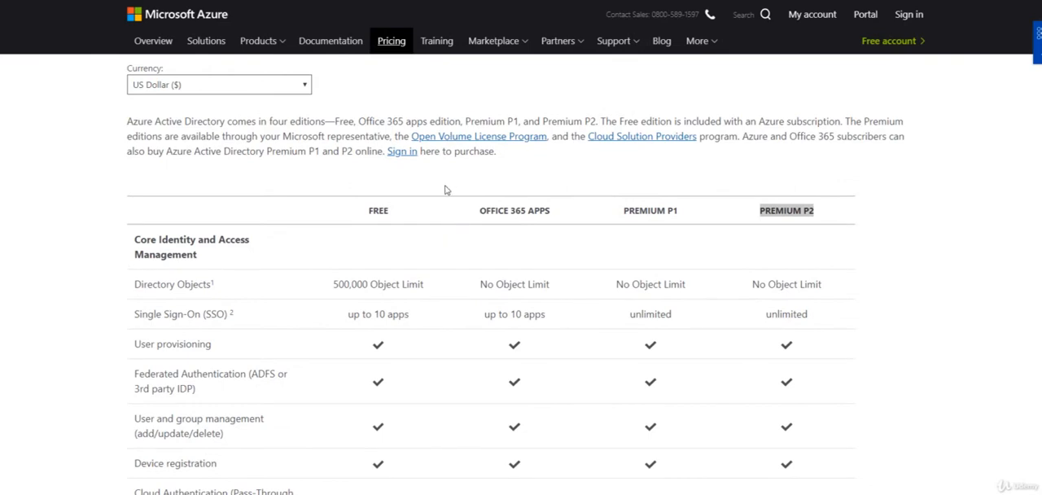
pyautogui.moveTo(391, 187)
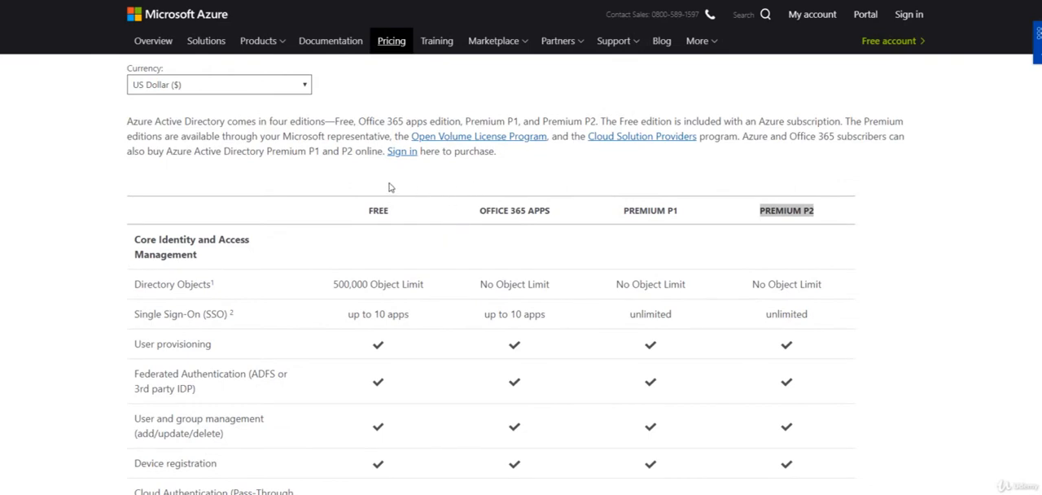
pyautogui.scroll(-3)
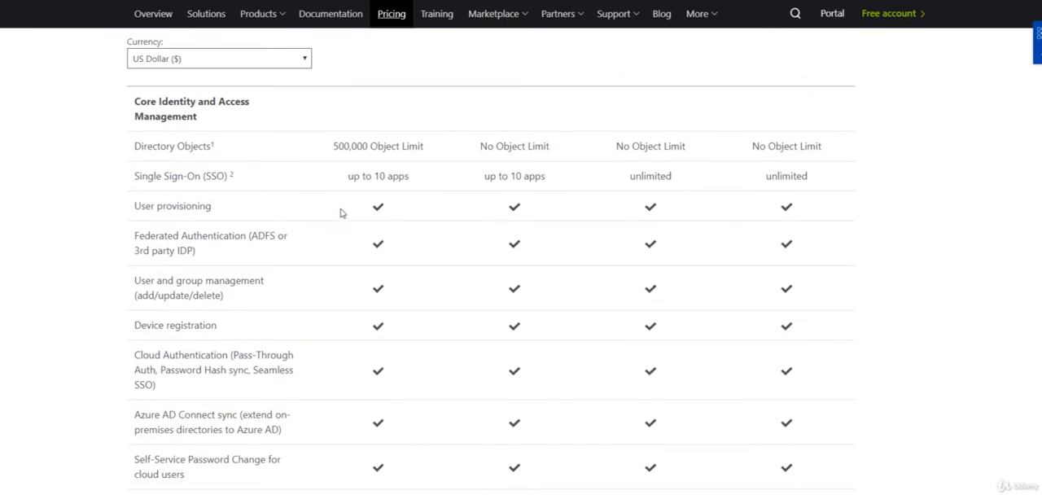
pyautogui.scroll(-3)
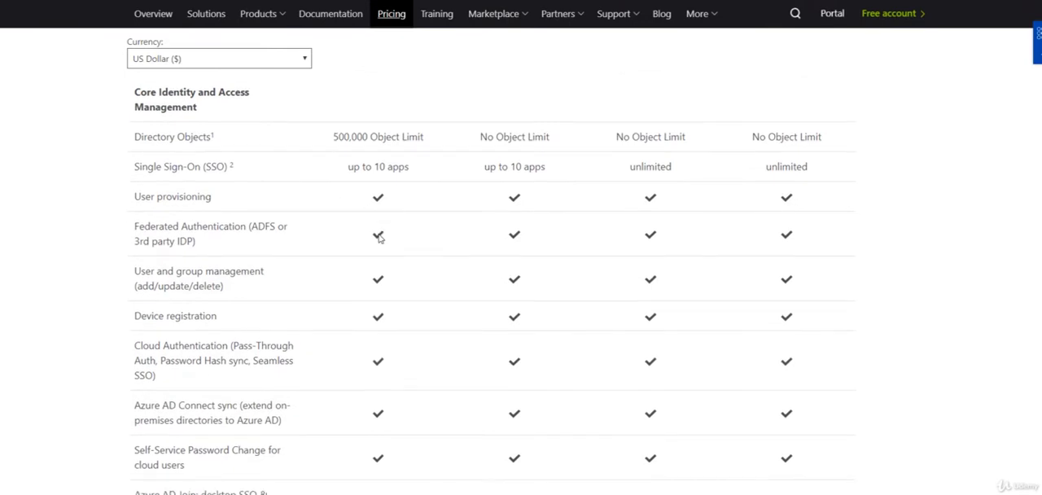
pyautogui.scroll(-3)
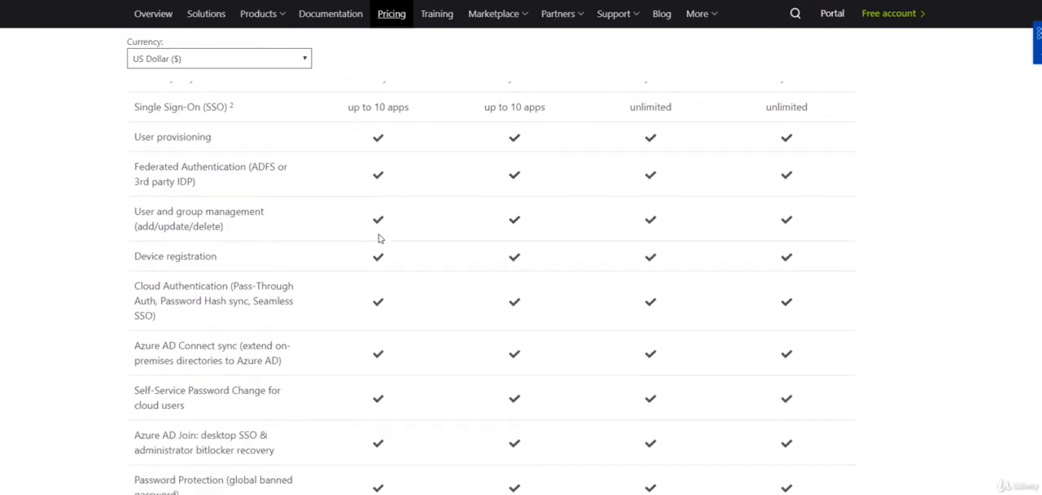
pyautogui.moveTo(381, 238)
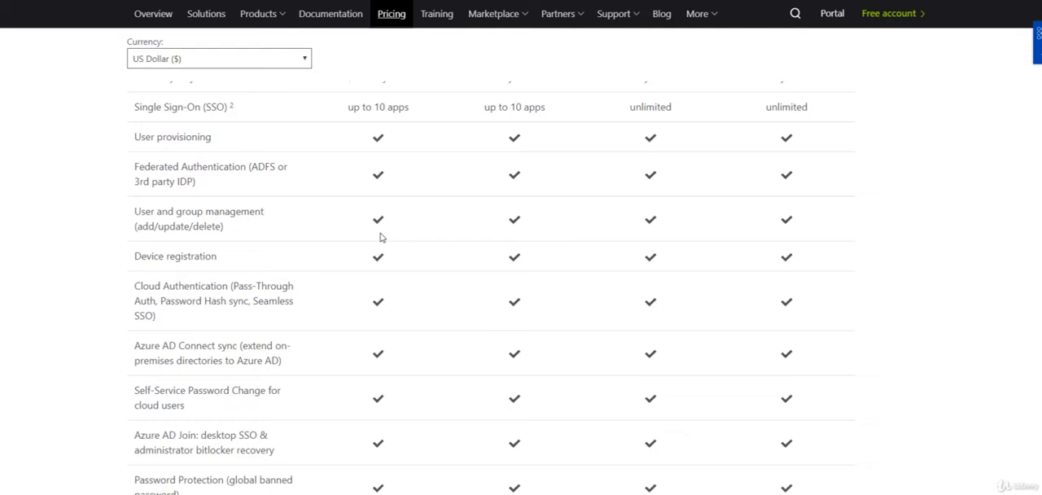
pyautogui.moveTo(384, 233)
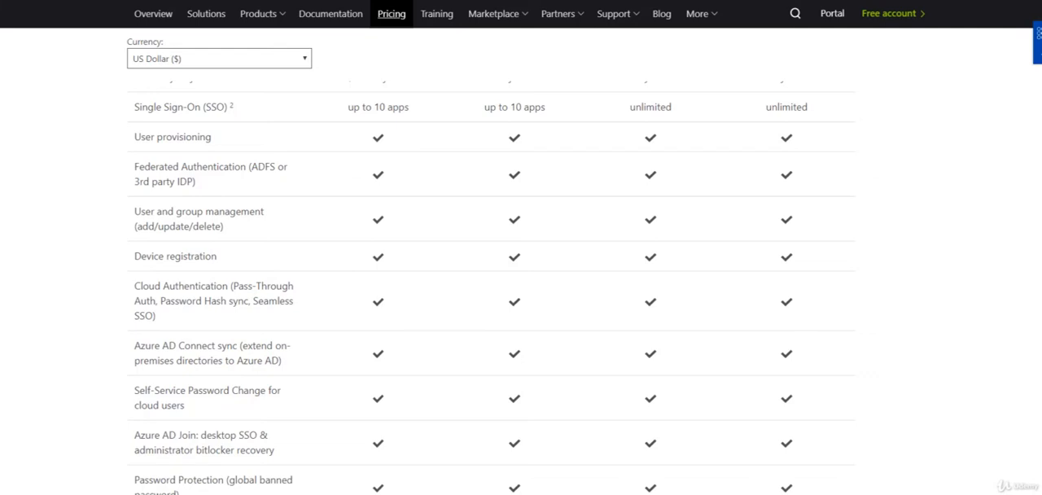
pyautogui.moveTo(508, 202)
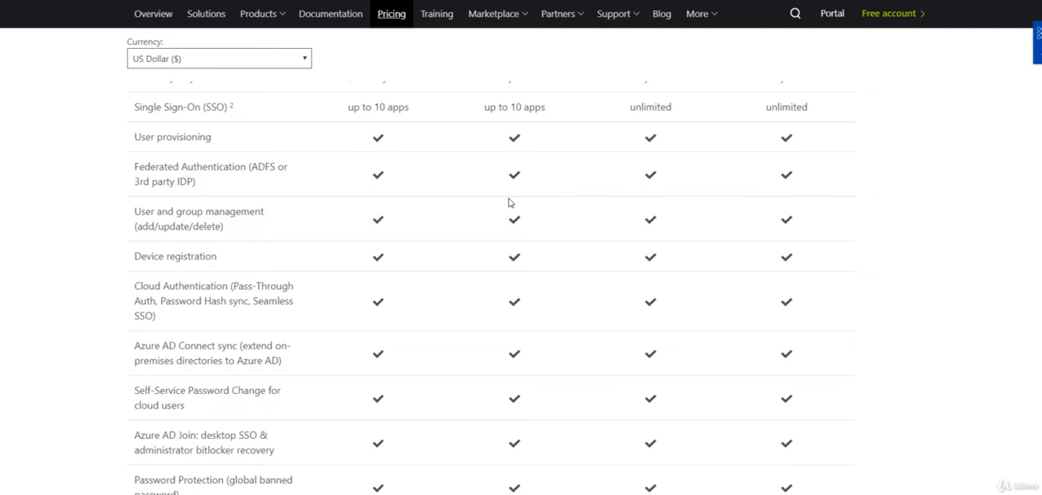
pyautogui.moveTo(137, 266)
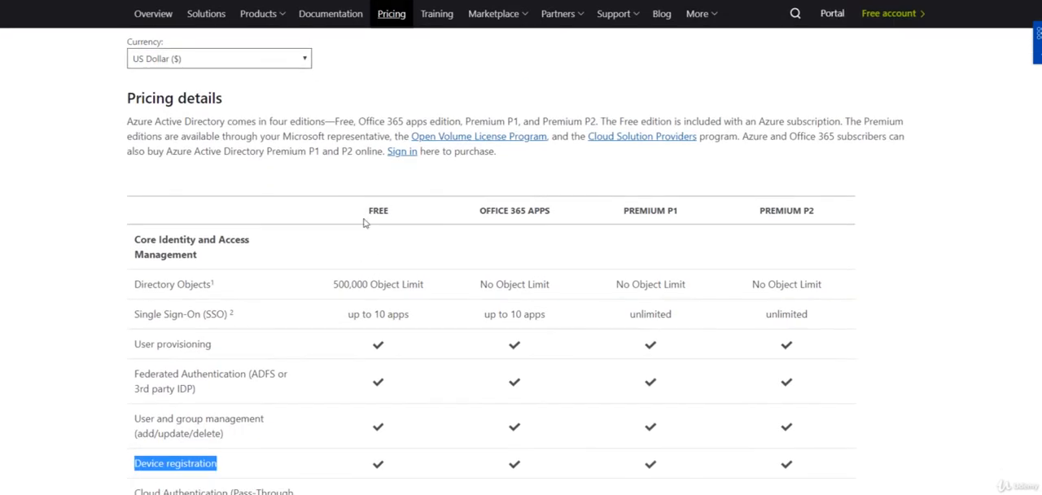
# Scroll past the Core Identity rows to Business to Business Collaboration and highlight the Office 365 apps identity heading
pyautogui.scroll(-3)
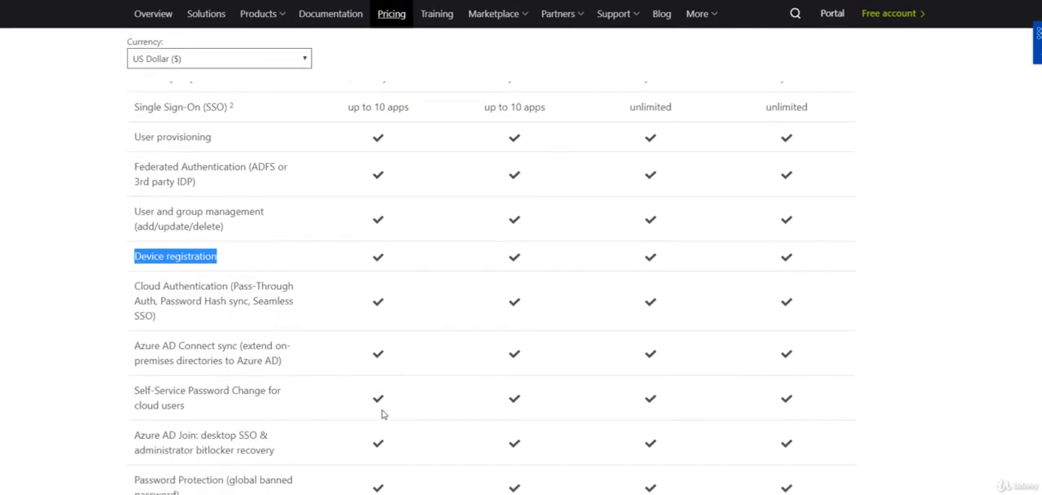
pyautogui.scroll(-3)
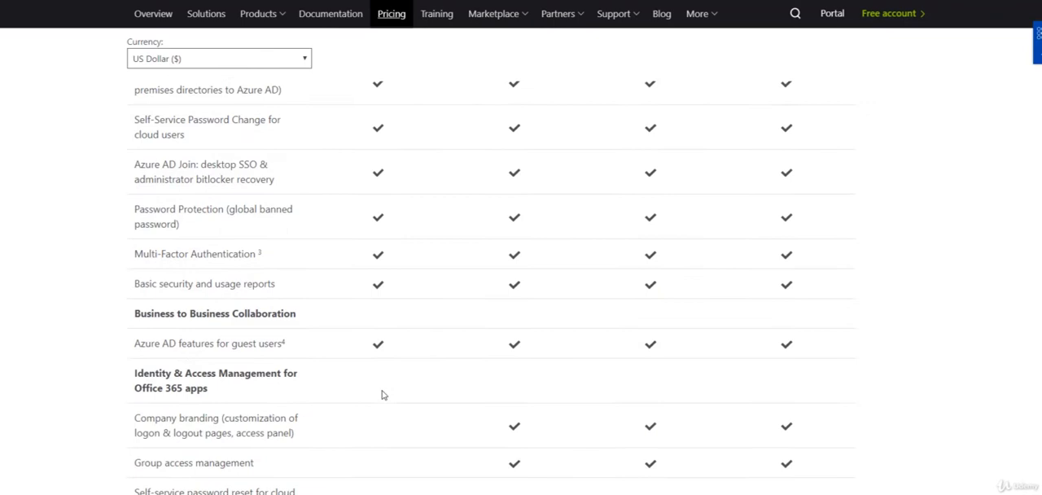
pyautogui.scroll(-3)
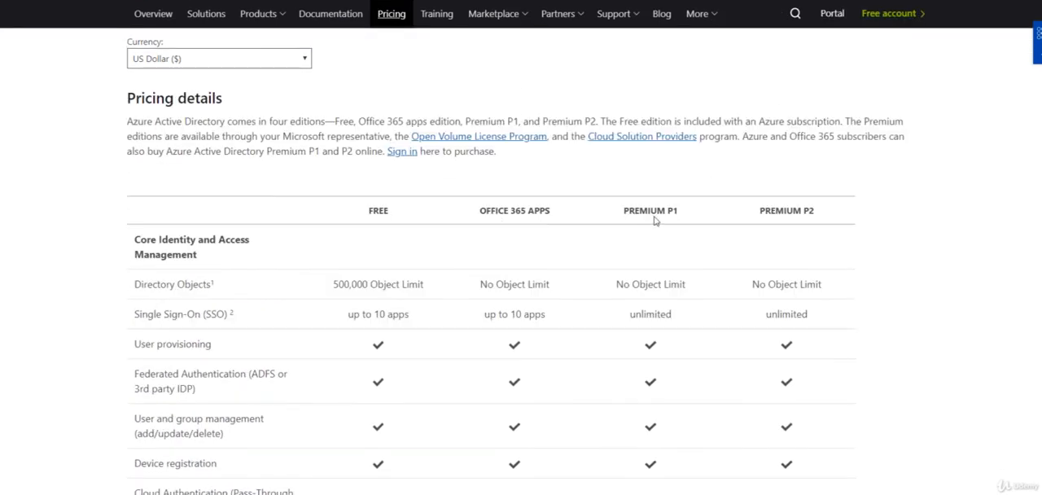
pyautogui.moveTo(525, 297)
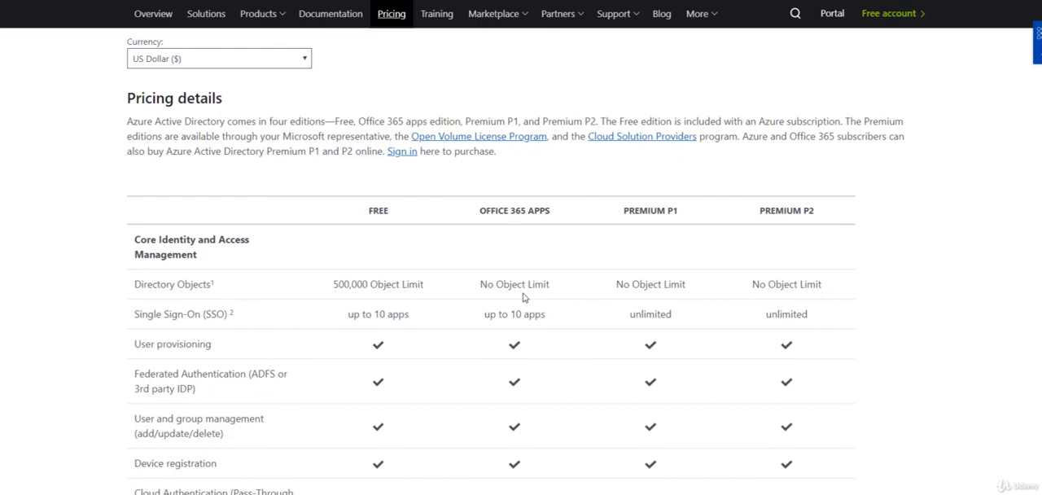
pyautogui.scroll(-3)
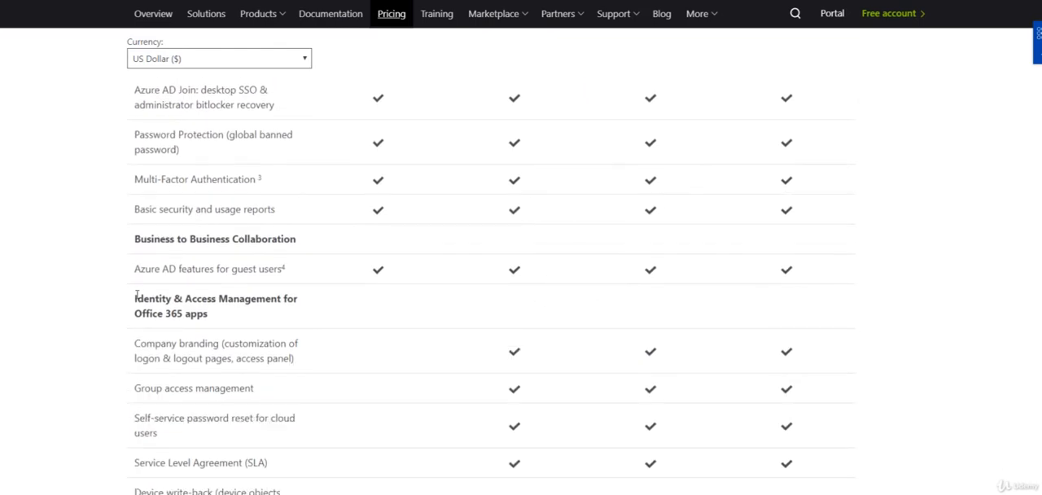
pyautogui.doubleClick(189, 298)
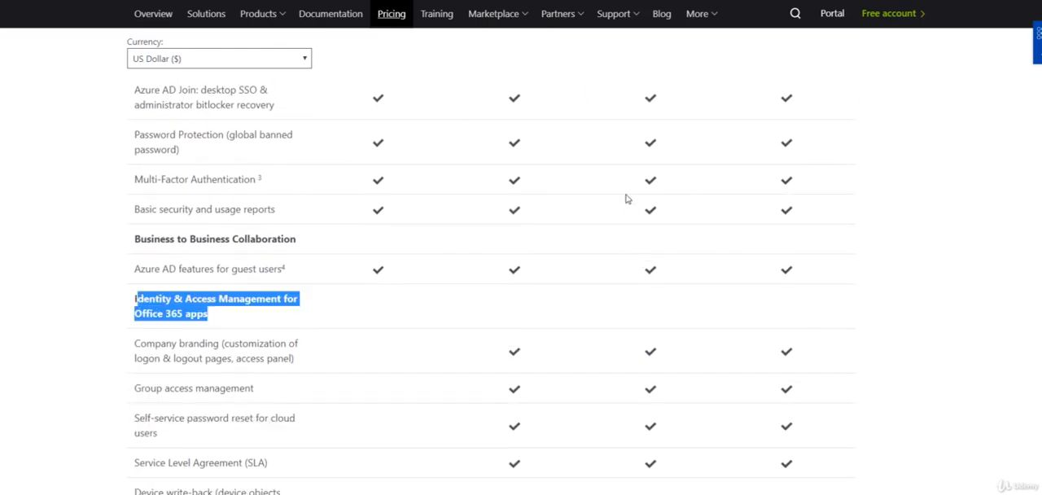